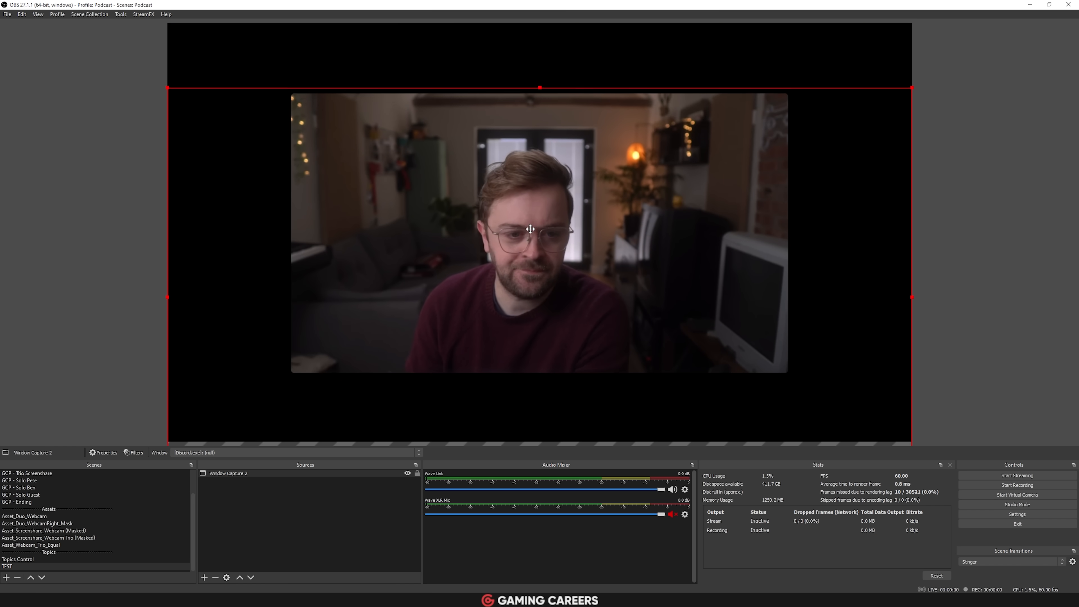
# - Create the Follow4Follow room with password 'doesntwork' and enter its control center
pyautogui.click(363, 513)
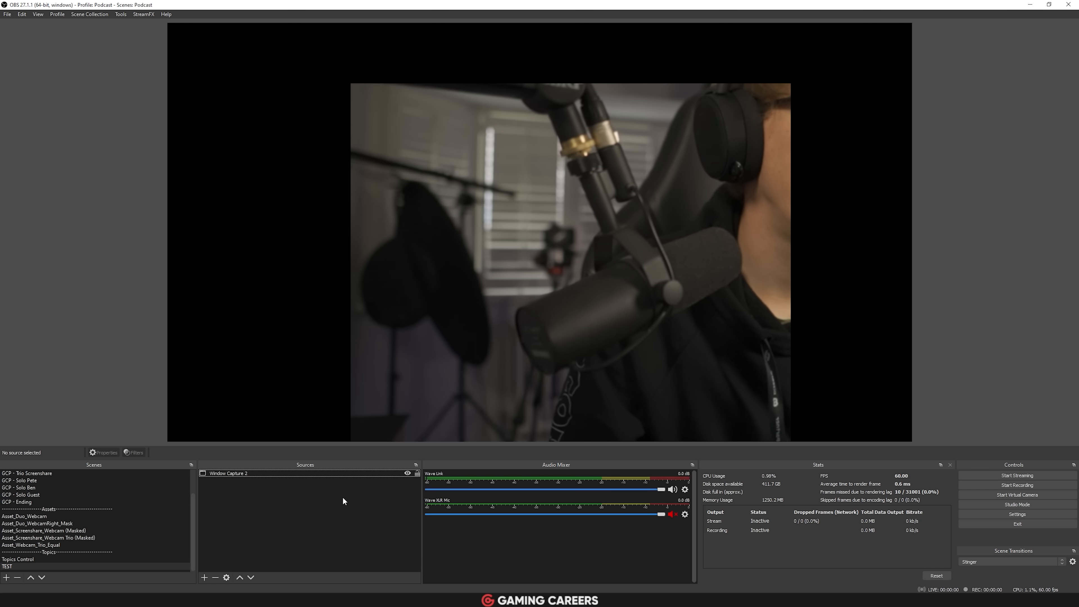
pyautogui.click(228, 473)
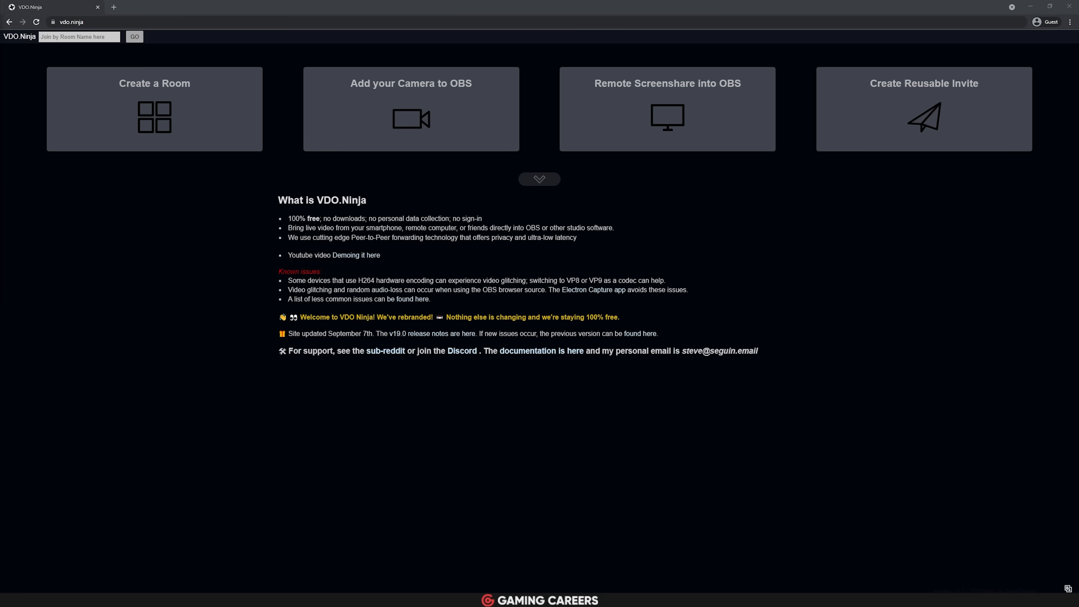
pyautogui.click(154, 109)
pyautogui.write('Follow')
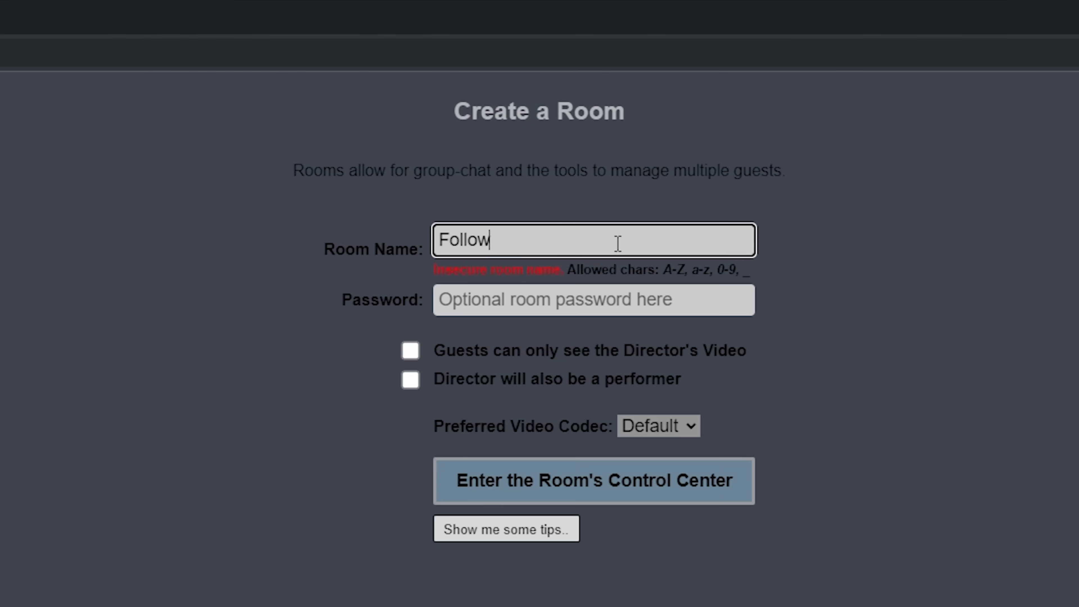
pyautogui.write('doesntwork')
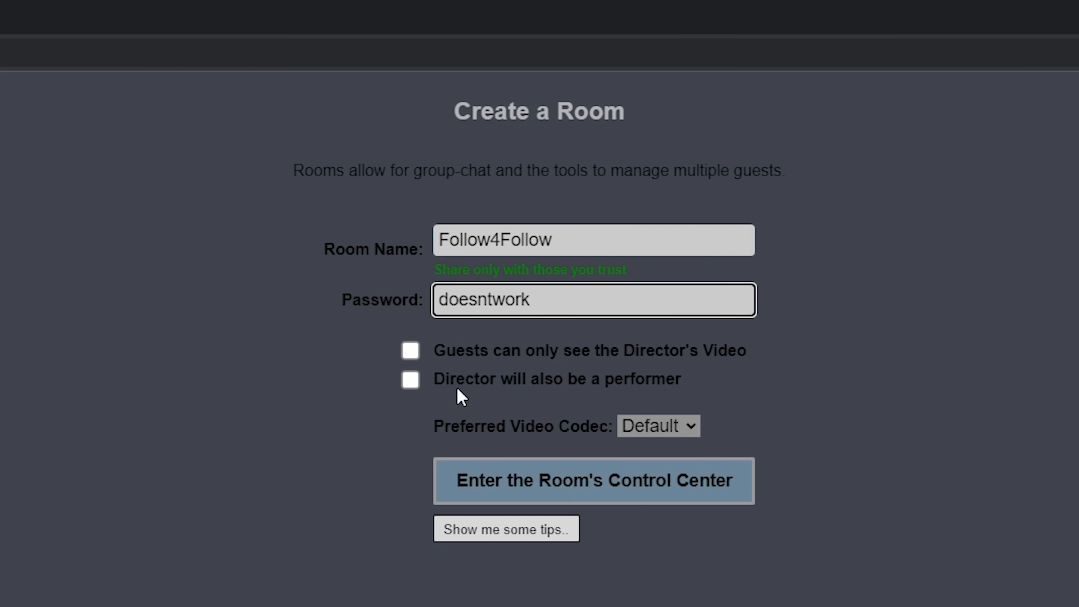
pyautogui.click(592, 480)
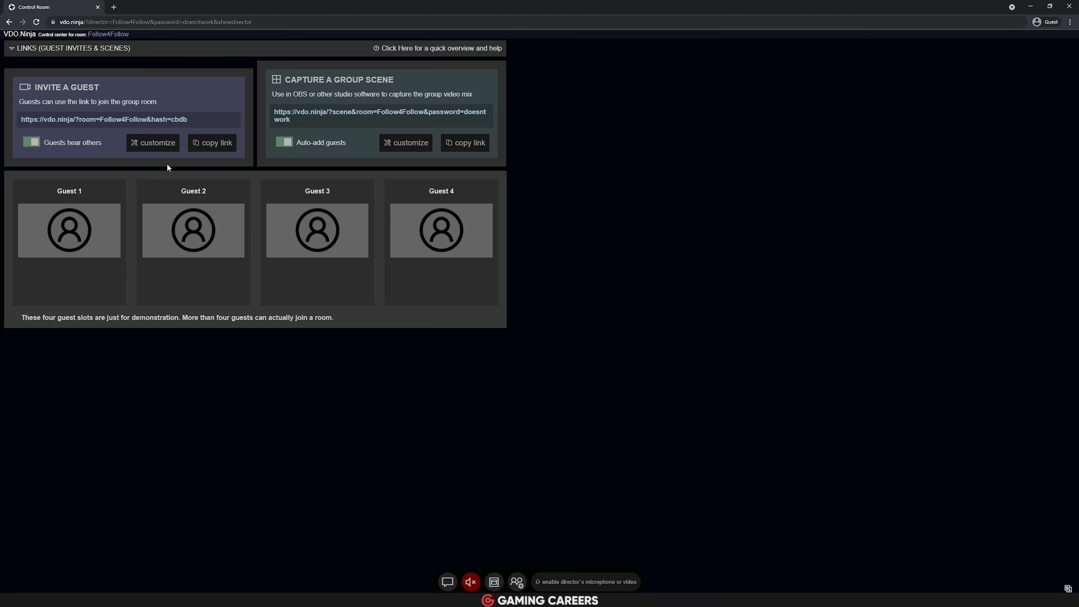
pyautogui.click(153, 142)
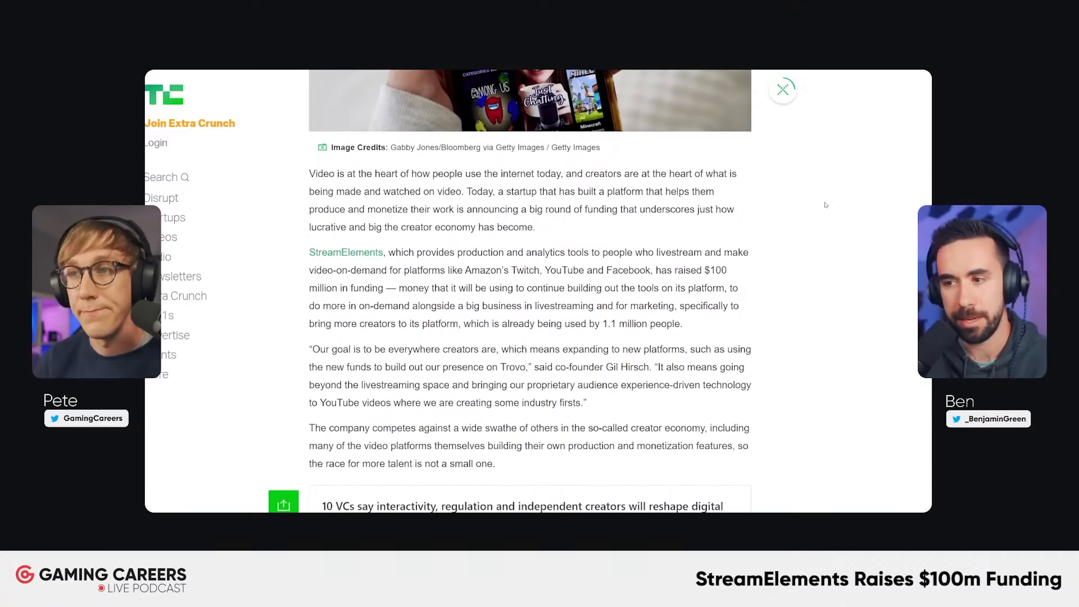
# - Layer the 5-second-delay.html browser source above background.jpg in the Loop Demo scene
pyautogui.click(782, 89)
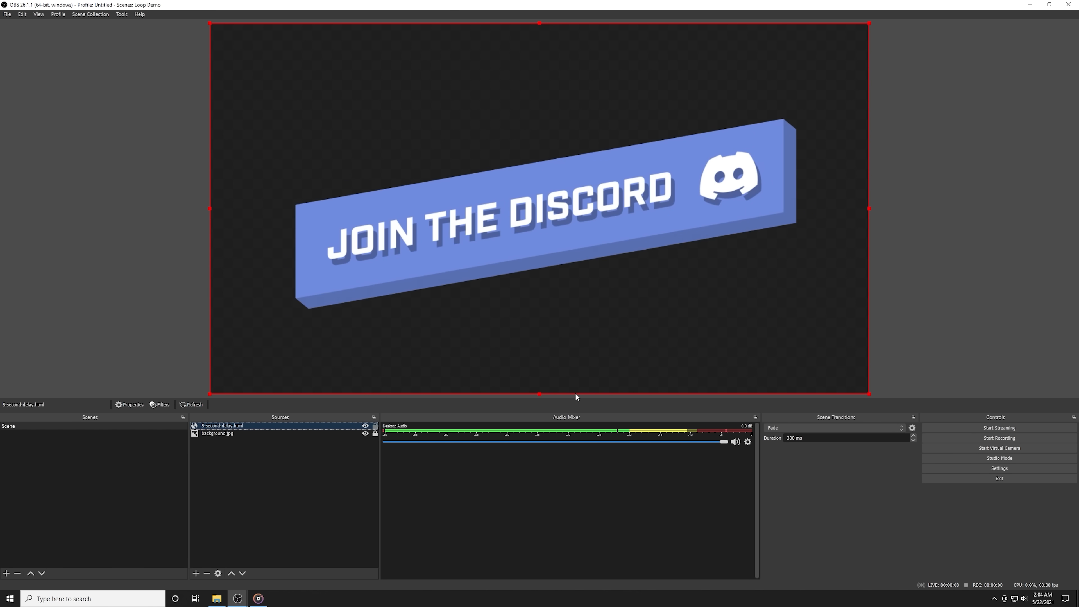
pyautogui.moveTo(255, 458)
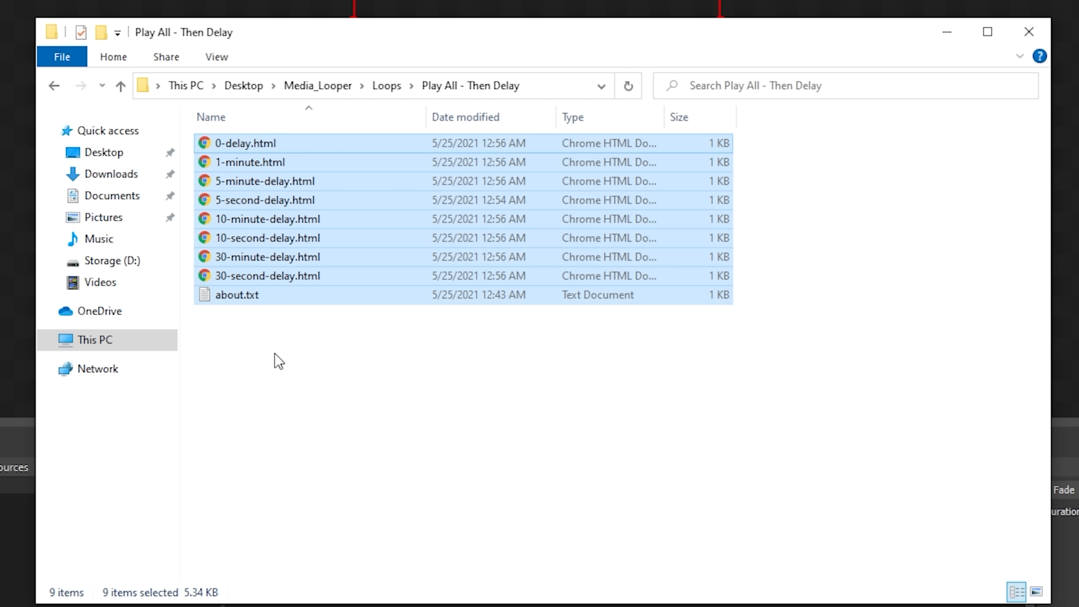
# - Give the 5-second-delay.html source a Width of 500 in its Properties, ready to edit Height
pyautogui.click(121, 85)
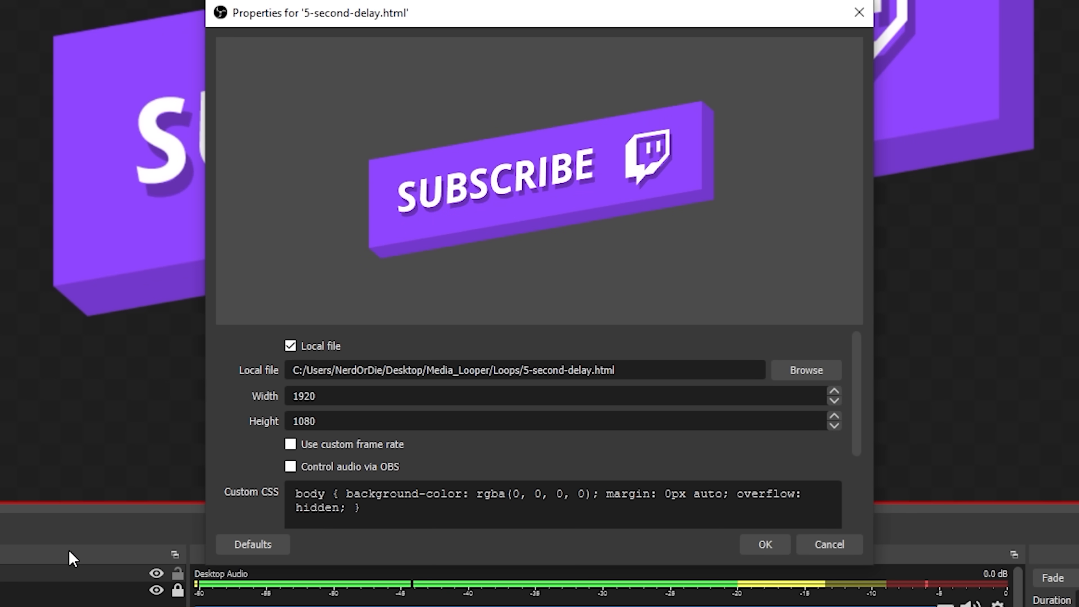
pyautogui.moveTo(614, 393)
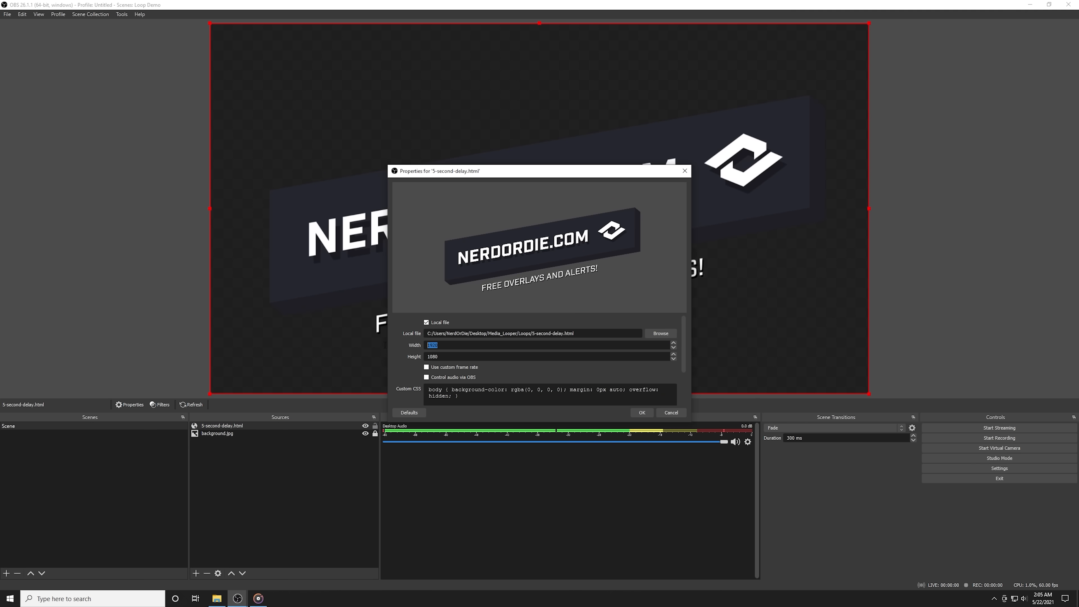
pyautogui.write('500')
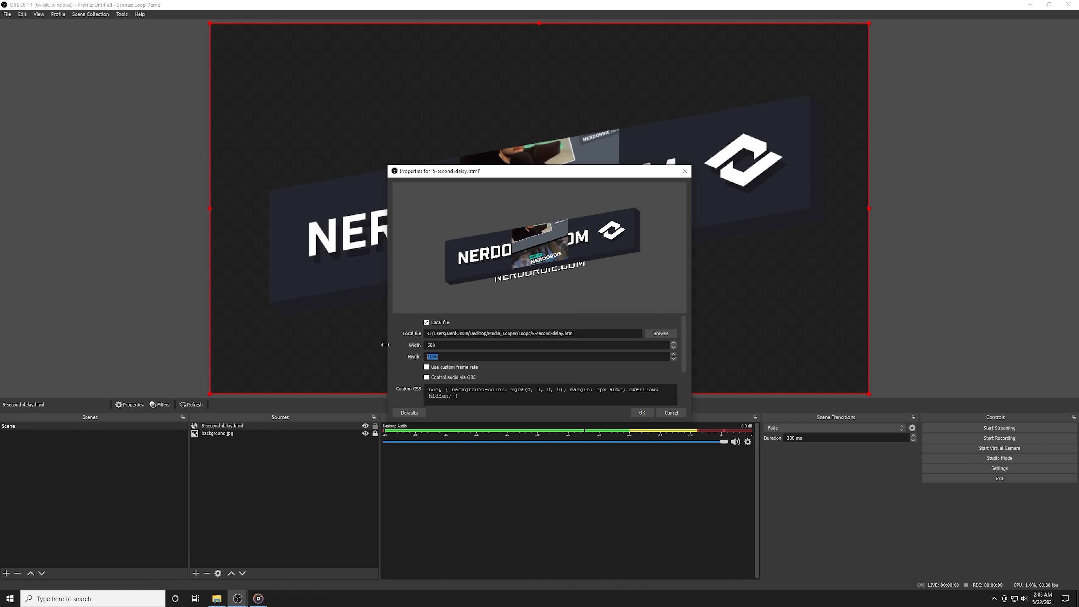
pyautogui.click(640, 412)
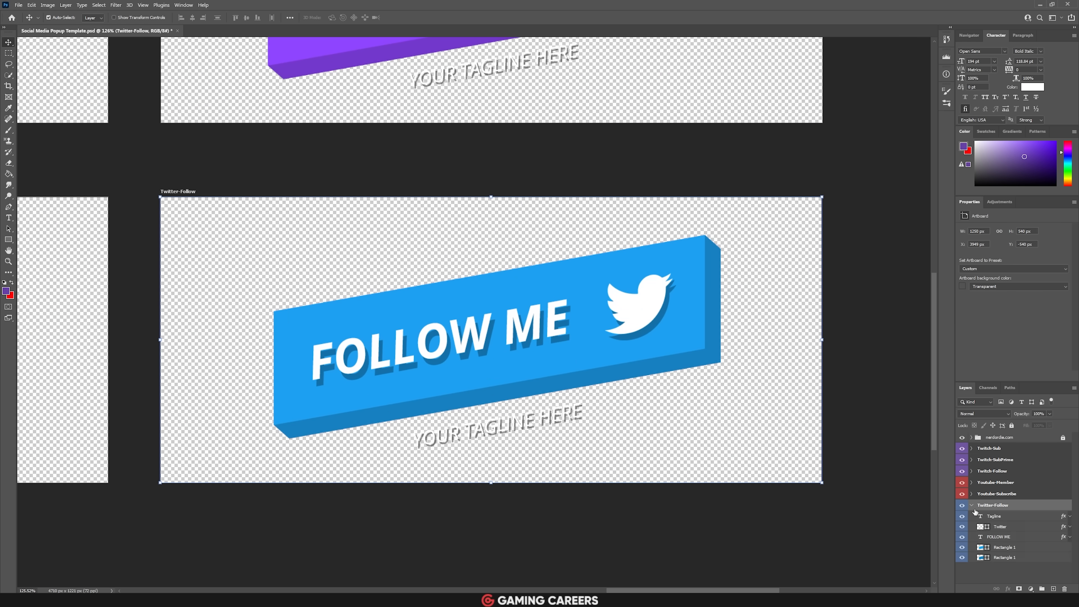
# - Replace the Tagline text in the Twitter-Follow artboard with 'USERNAME'
pyautogui.write('USERNAME')
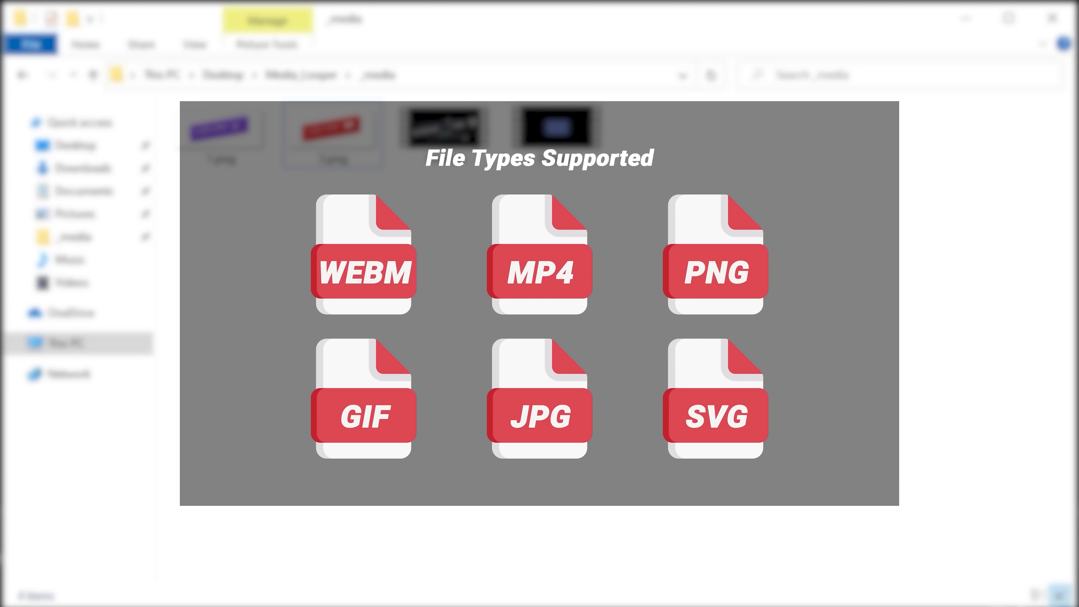
pyautogui.moveTo(382, 193)
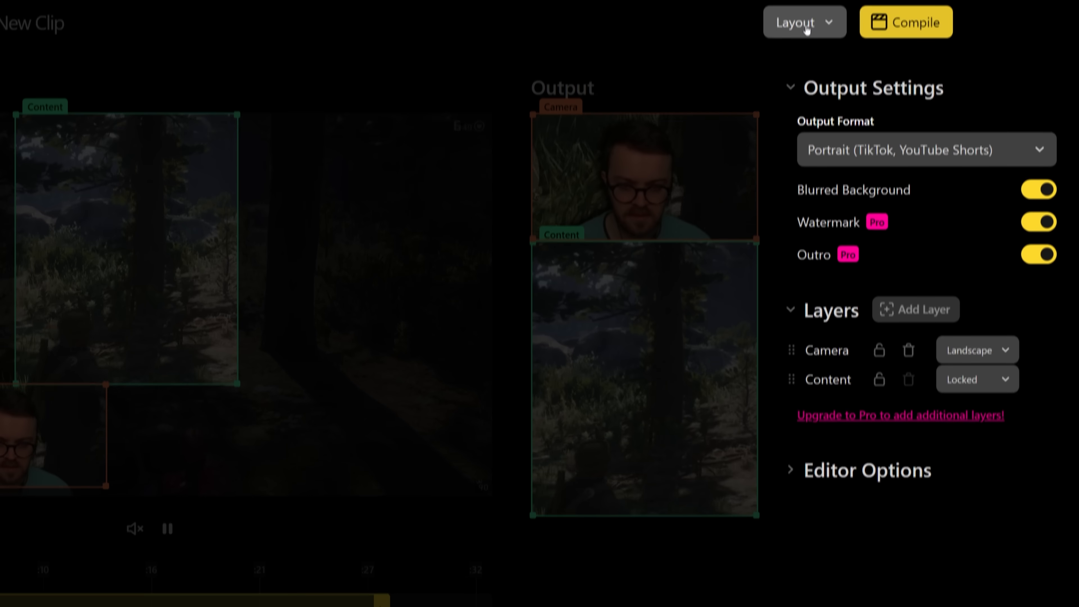
# - Disable Blurred Background and start compilation at 30 FPS and 720p
pyautogui.click(803, 22)
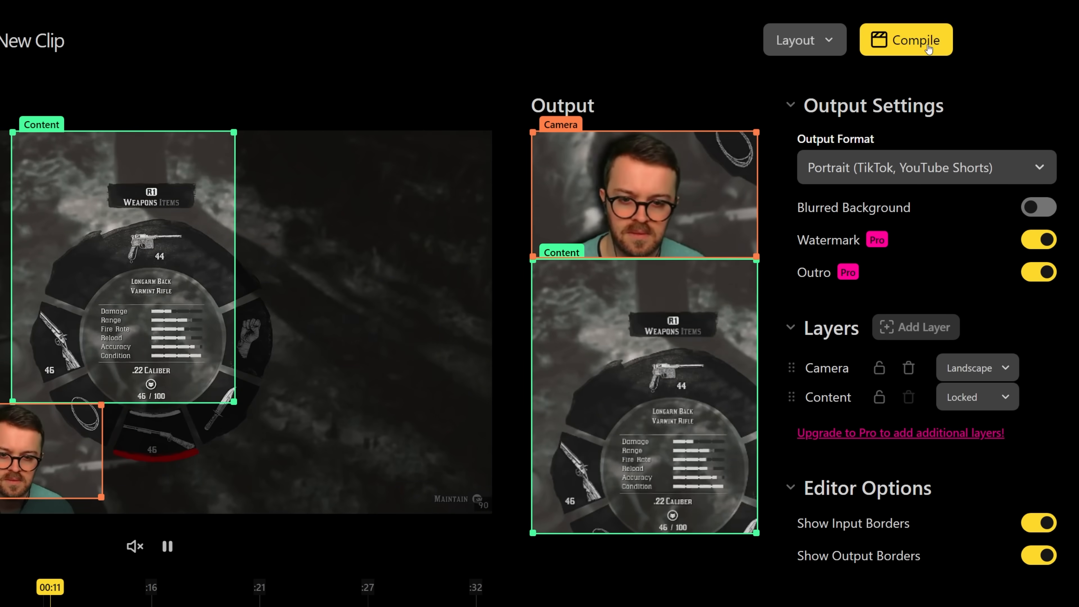
pyautogui.click(906, 39)
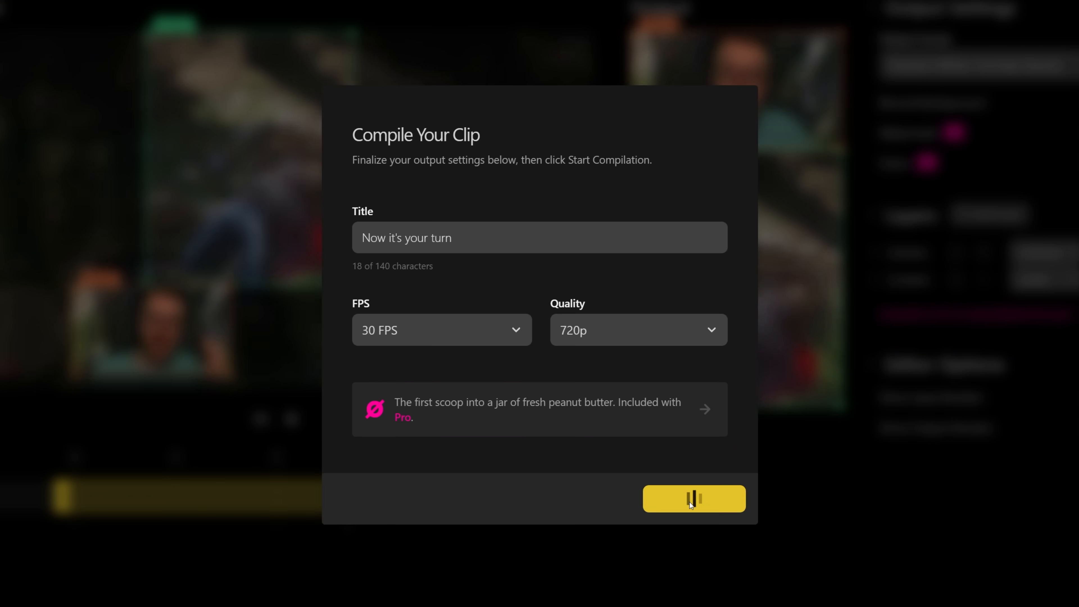
pyautogui.click(693, 499)
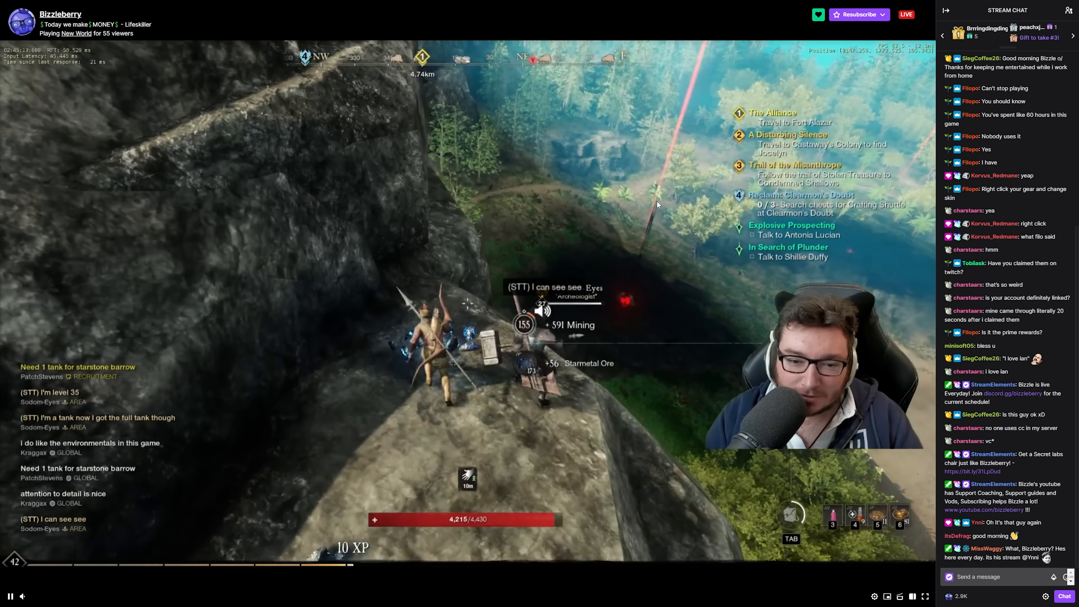
# - Show the Add Quick Actions catalogue in Stream Manager, including Manage Goals
pyautogui.click(858, 13)
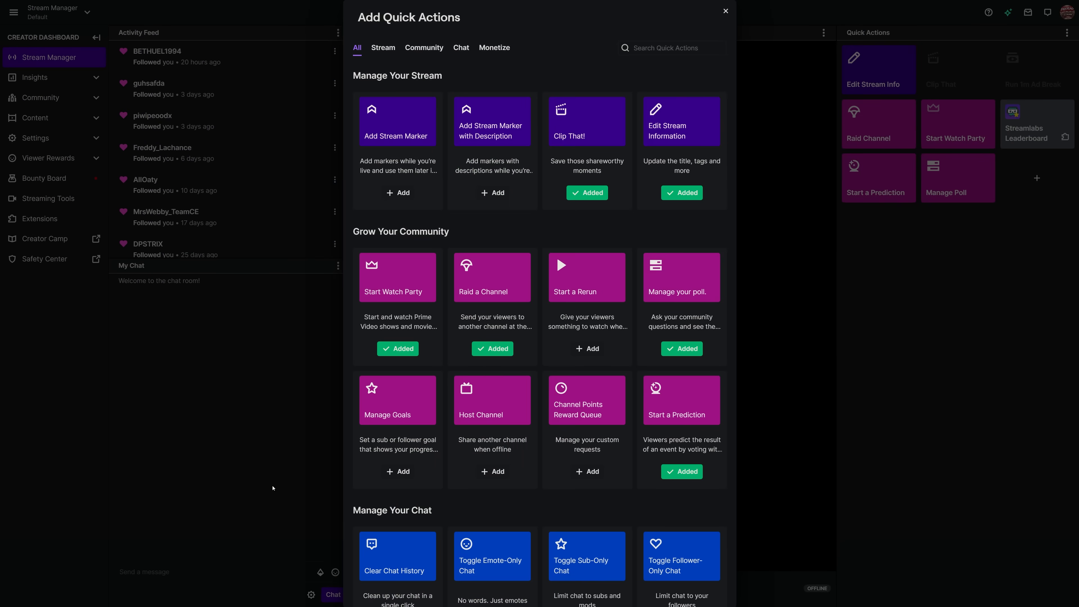
pyautogui.click(397, 471)
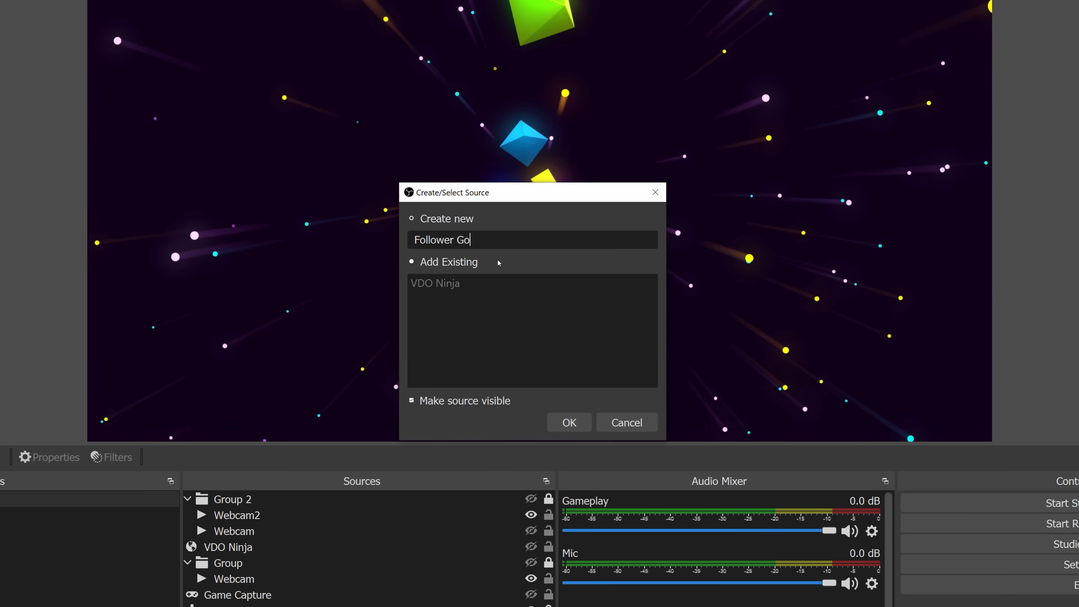
# - Add the Follower Goal source with URL dashboard.twitch.tv/widgets/goal/itsdefrag, height 160, placed across the top
pyautogui.click(568, 422)
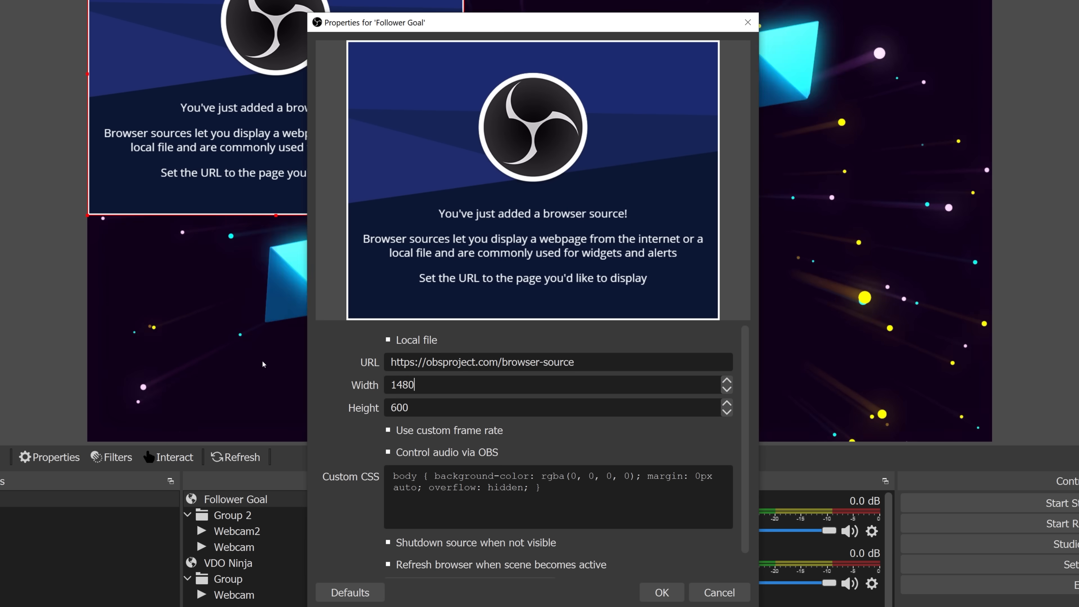
pyautogui.write('https://dashboard.twitch.tv/widgets/goal/itsdefrag')
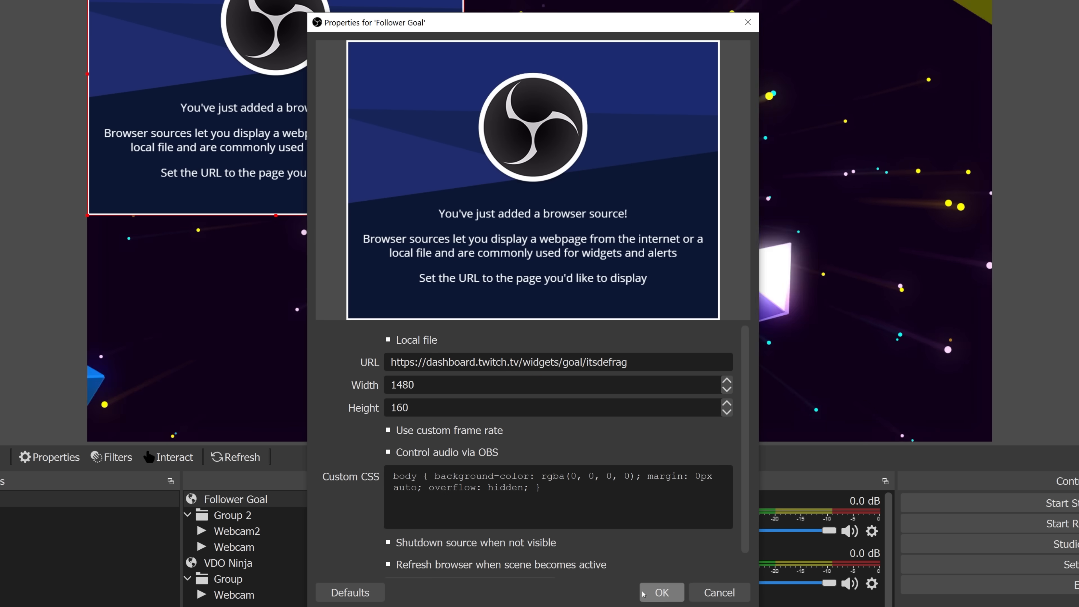
pyautogui.click(659, 592)
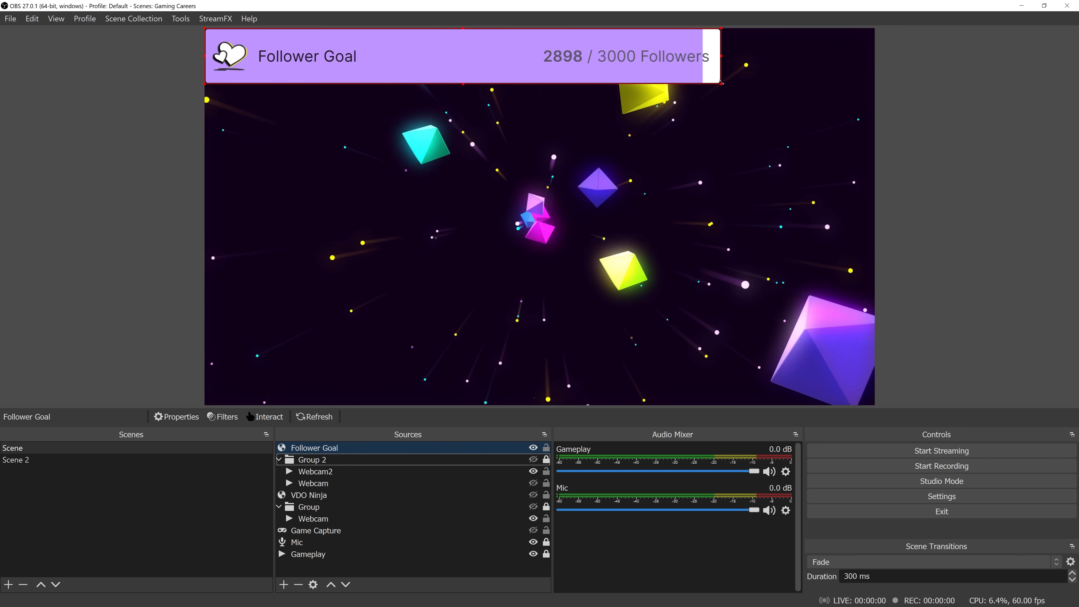
pyautogui.moveTo(462, 56); pyautogui.dragTo(589, 382)
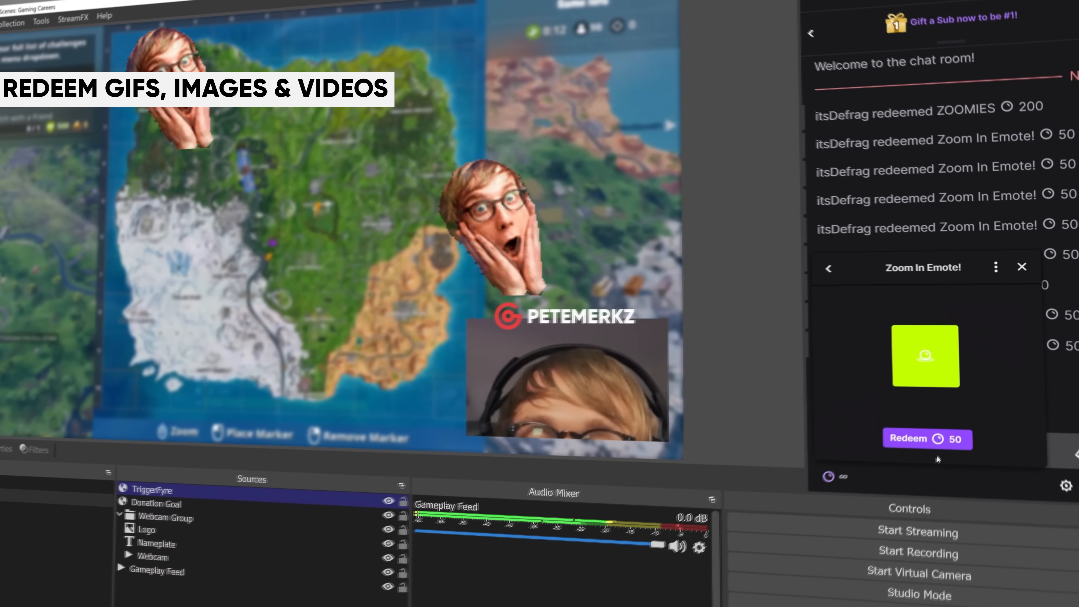
pyautogui.click(927, 438)
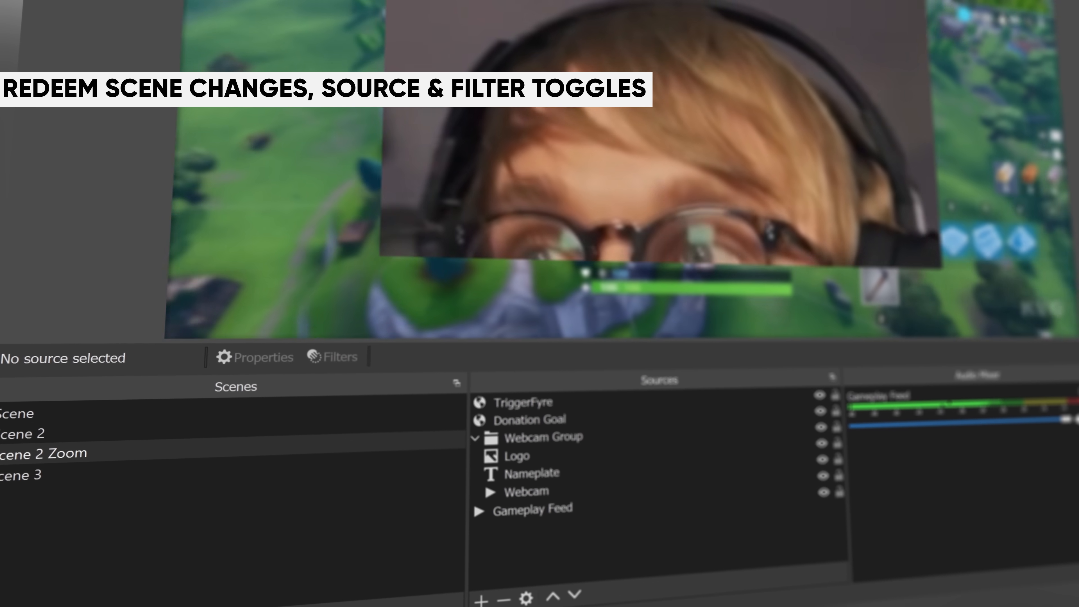
pyautogui.click(526, 402)
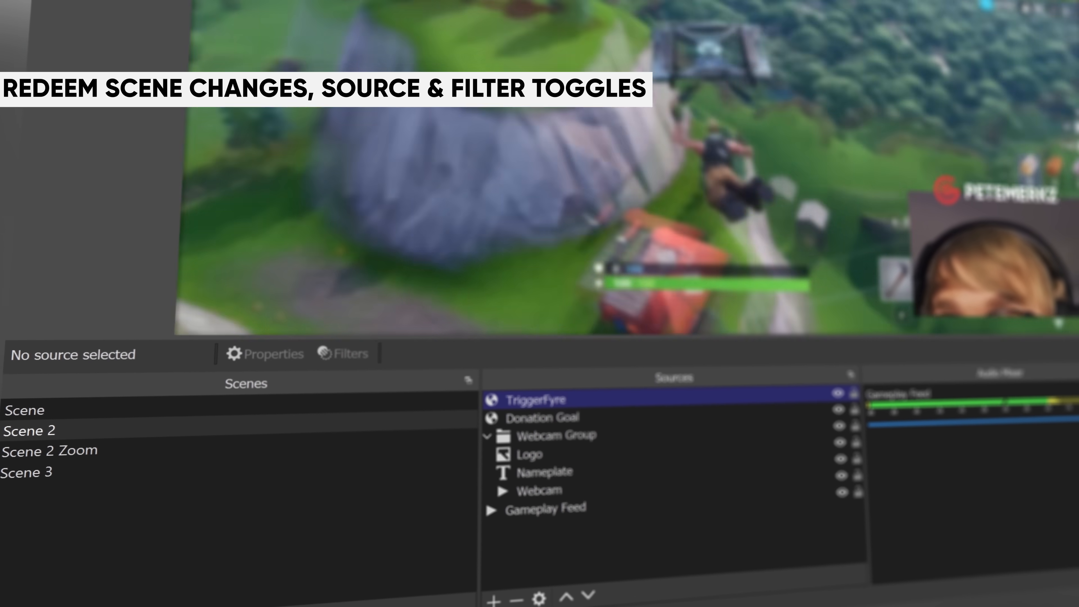
pyautogui.click(529, 377)
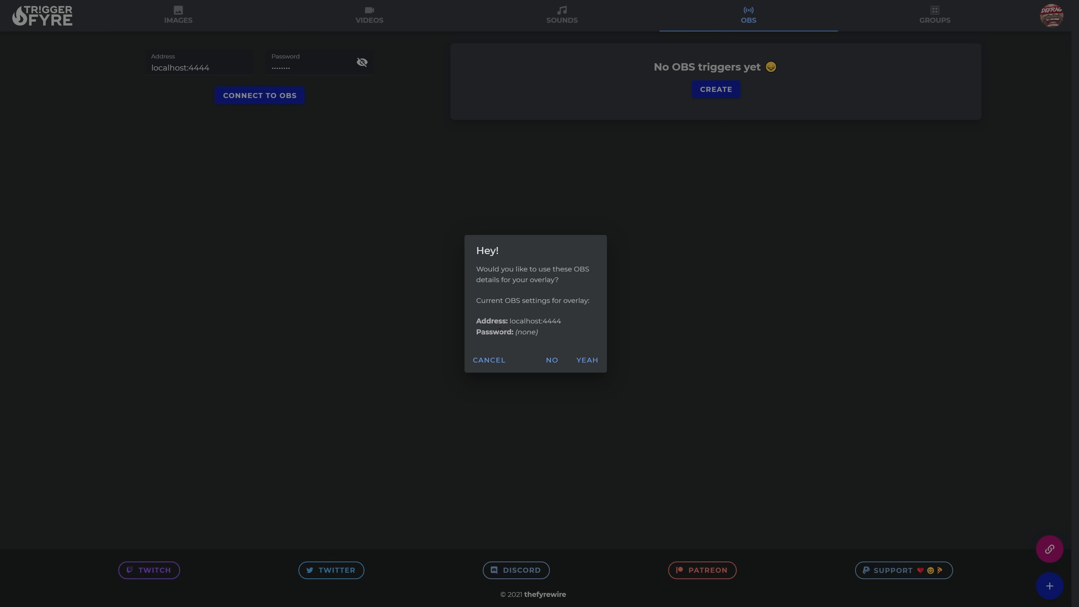
# - Reuse the OBS details and create a new trigger in the Images tab
pyautogui.click(177, 19)
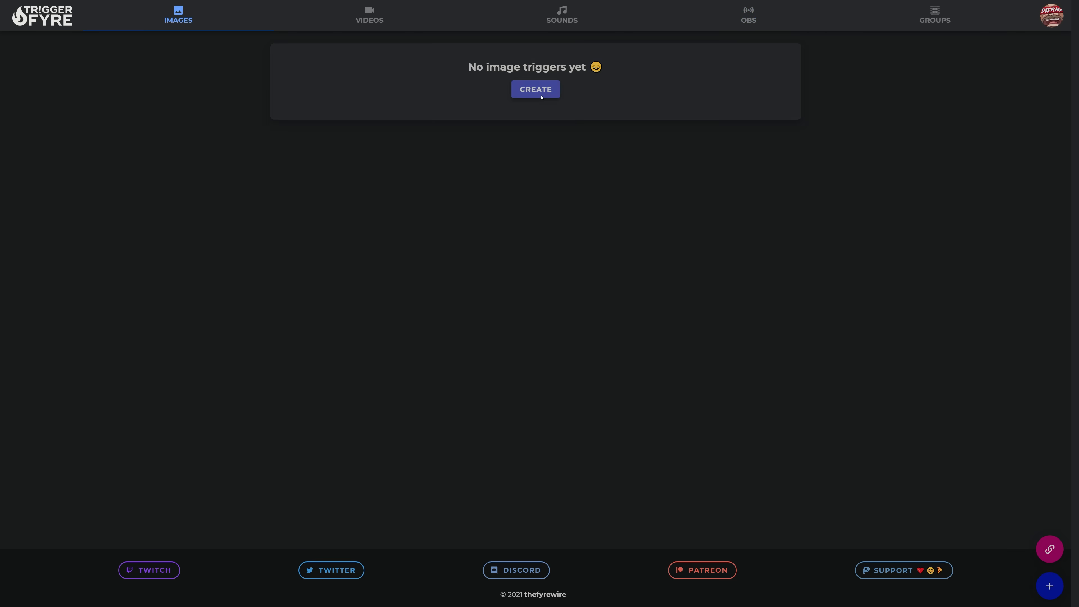
pyautogui.click(535, 89)
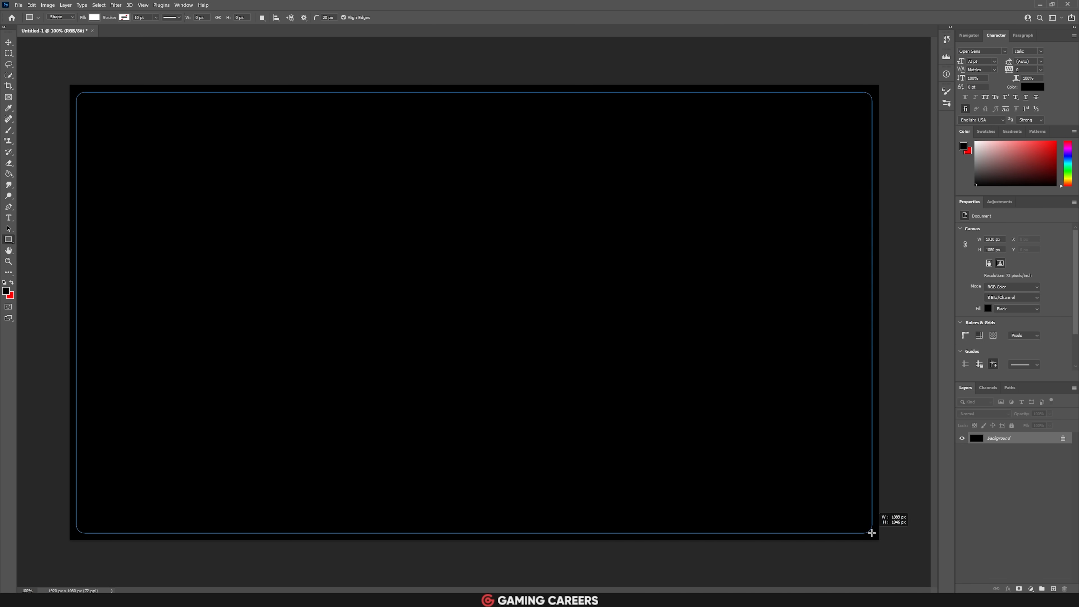
# - Draw a rounded rectangle outline nearly edge to edge across the 1920×1080 black canvas
pyautogui.moveTo(79, 95); pyautogui.dragTo(872, 530)
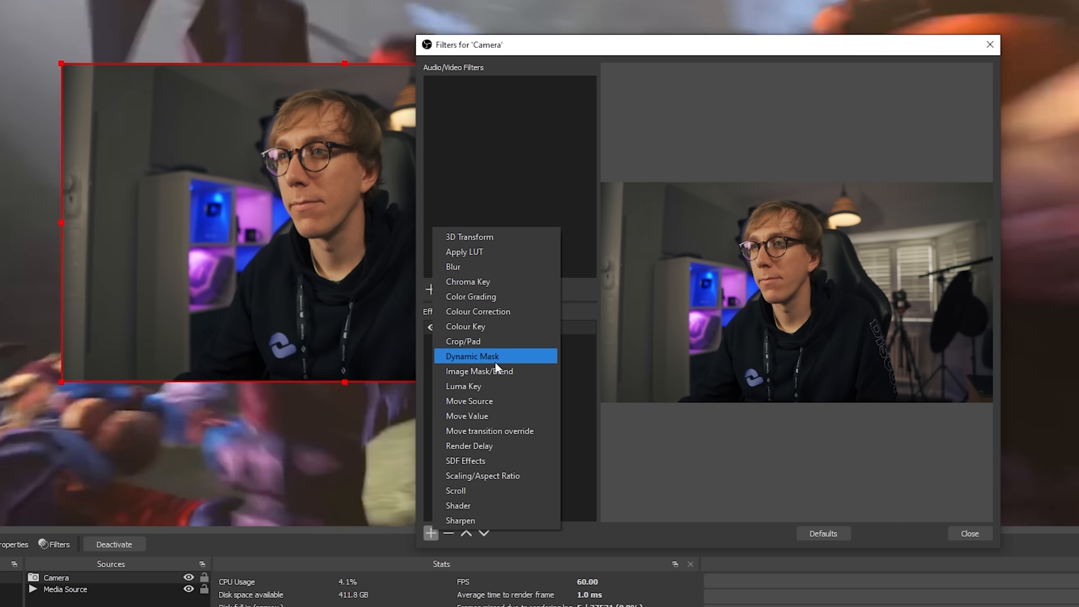
# - Add an Image Mask/Blend filter to Camera and browse for the mask image
pyautogui.click(480, 371)
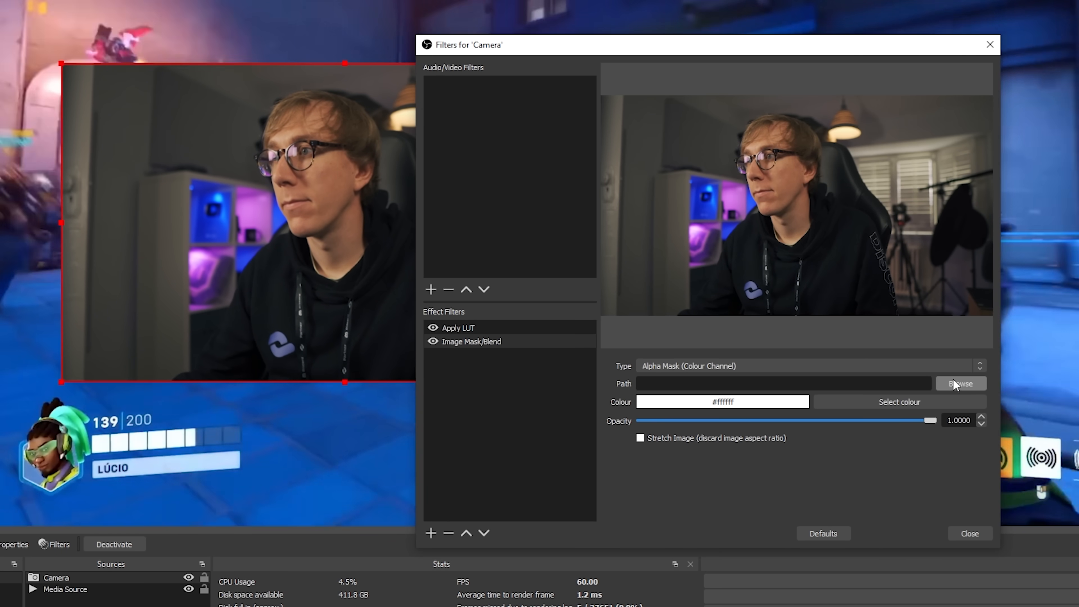
pyautogui.click(959, 383)
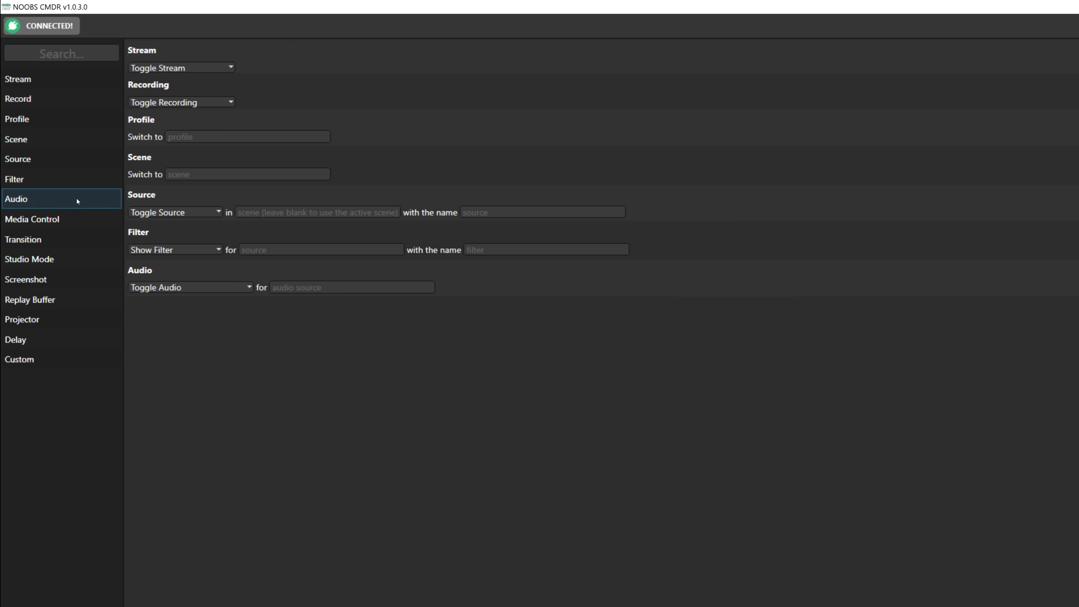
# - Browse the remaining NOOBS CMDR command categories, ending on the Screenshot options
pyautogui.click(27, 279)
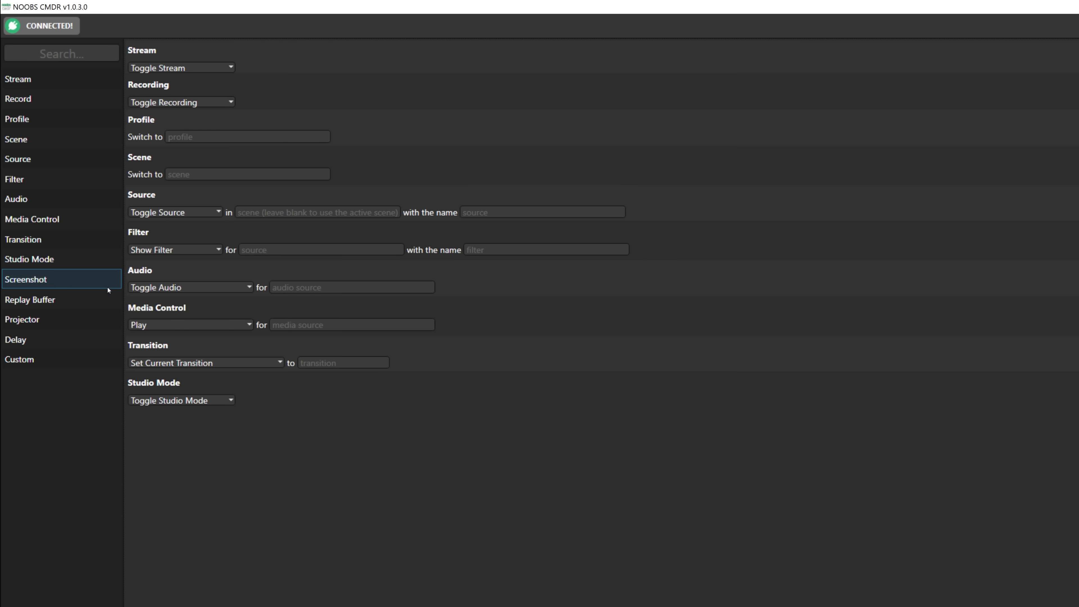
pyautogui.click(30, 339)
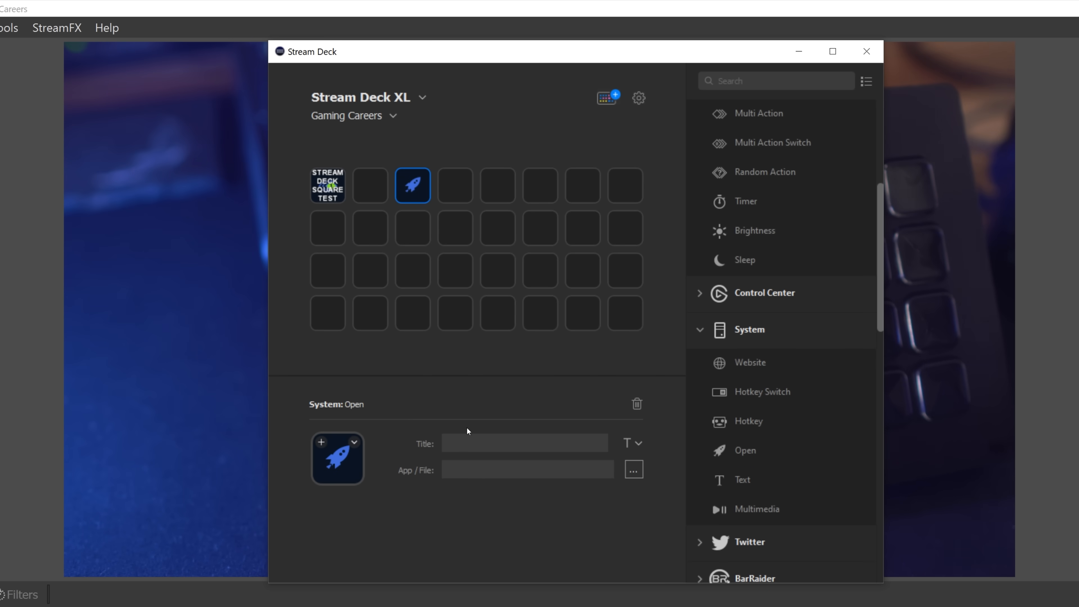
# - Point the key's Open action at Squares Toggle.bat and title the key NOOBS
pyautogui.click(632, 468)
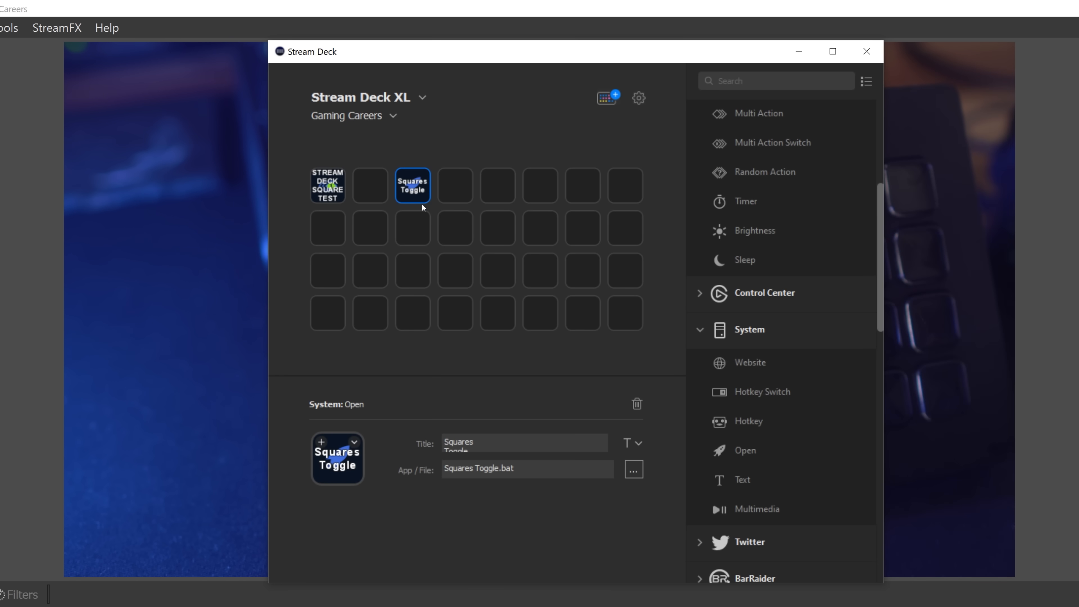
pyautogui.write('NOOBS')
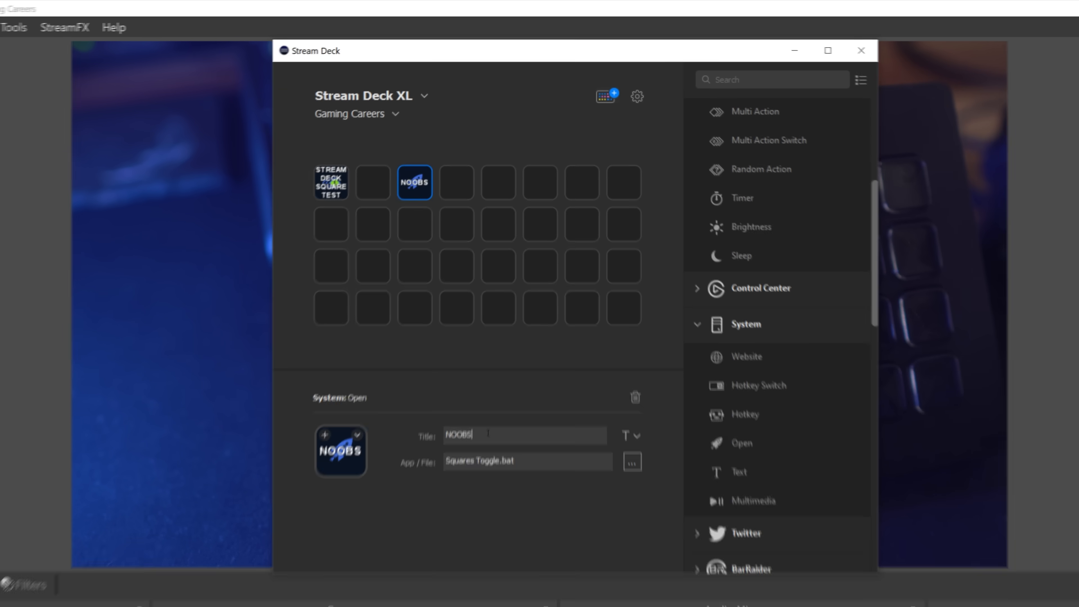